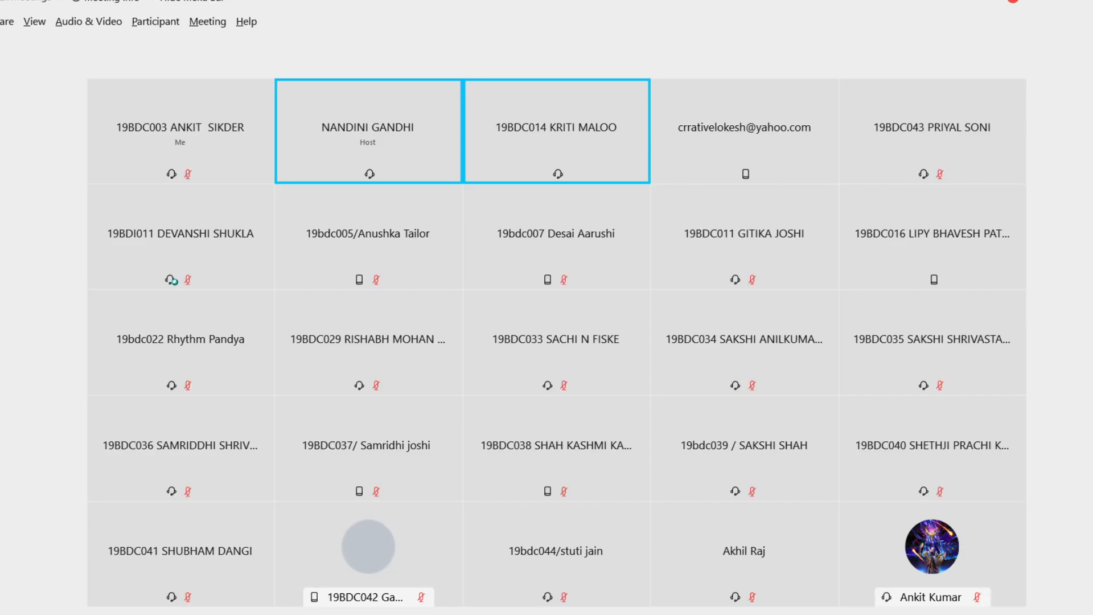
Scroll the Conceptboard canvas down past the WallMax poster to the full Sony sanitiser stand analysis
left_click(744, 130)
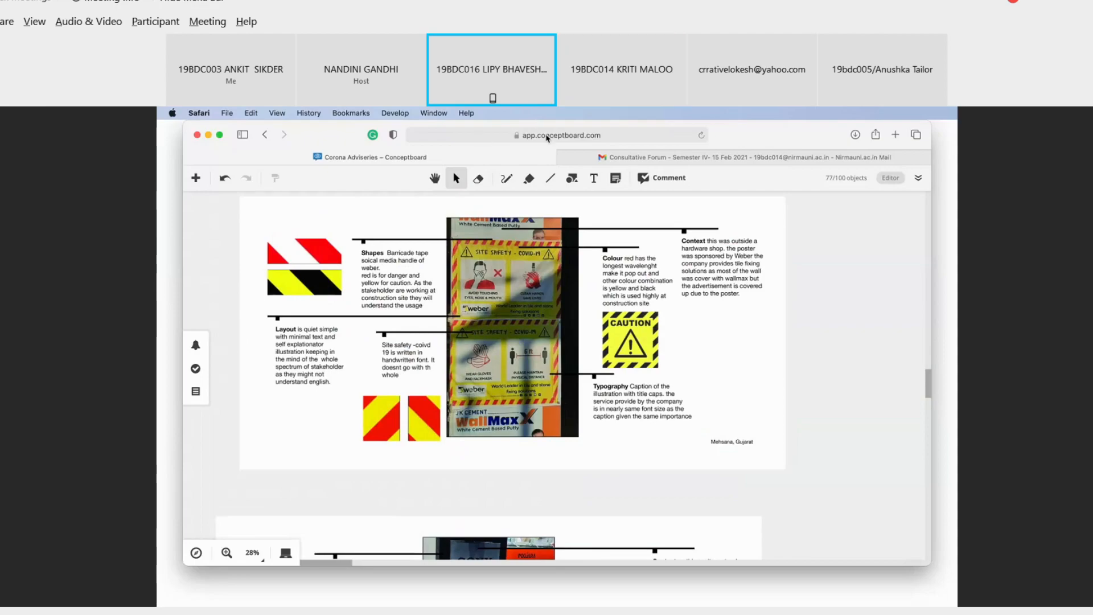
mouse_move(784, 131)
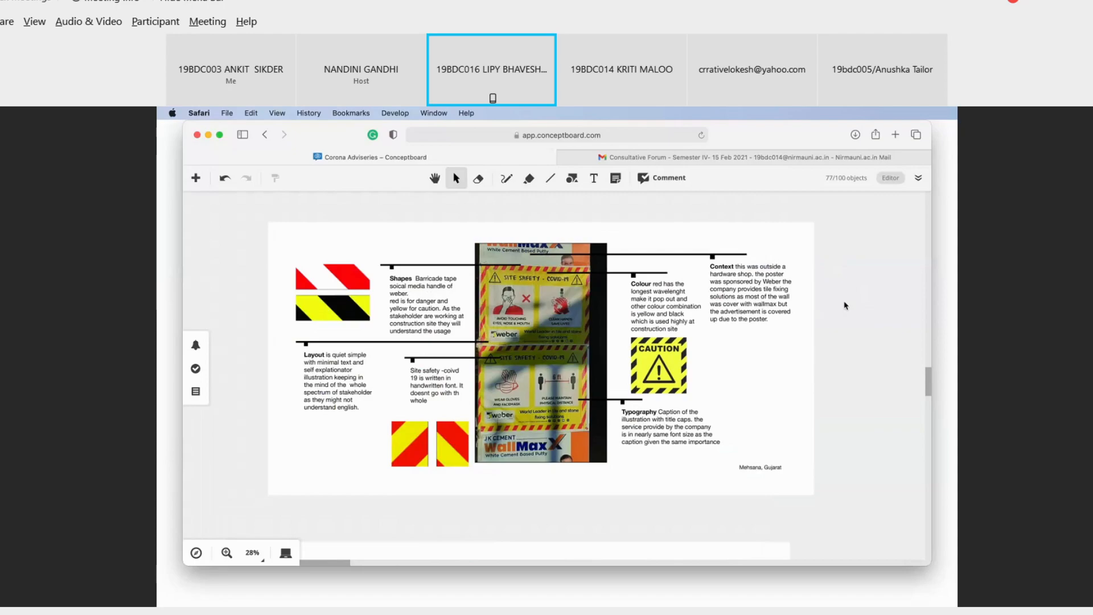
mouse_move(641, 220)
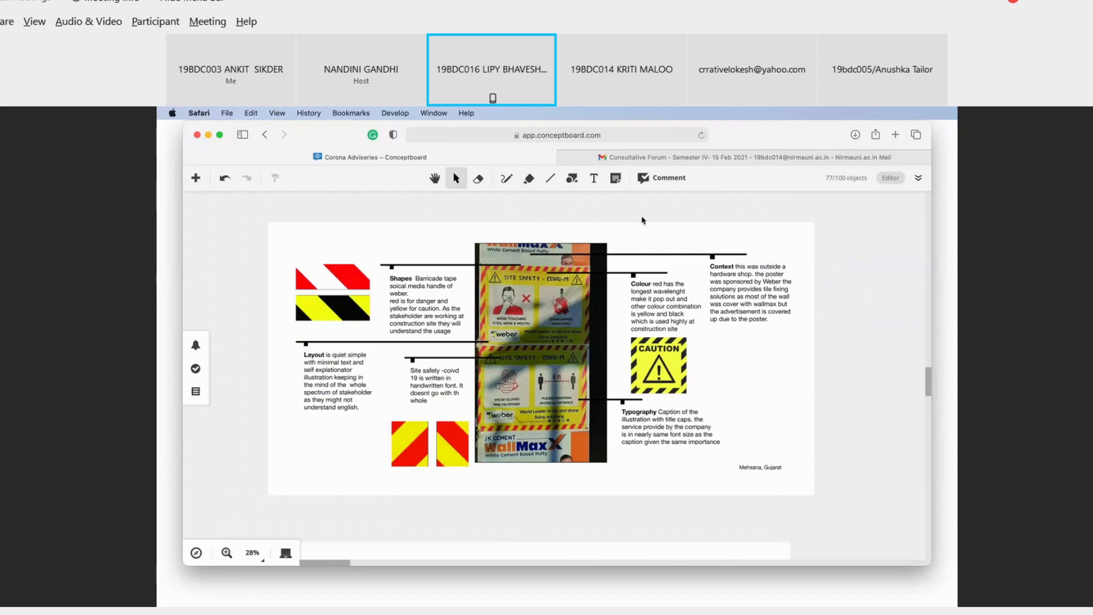
mouse_move(219, 142)
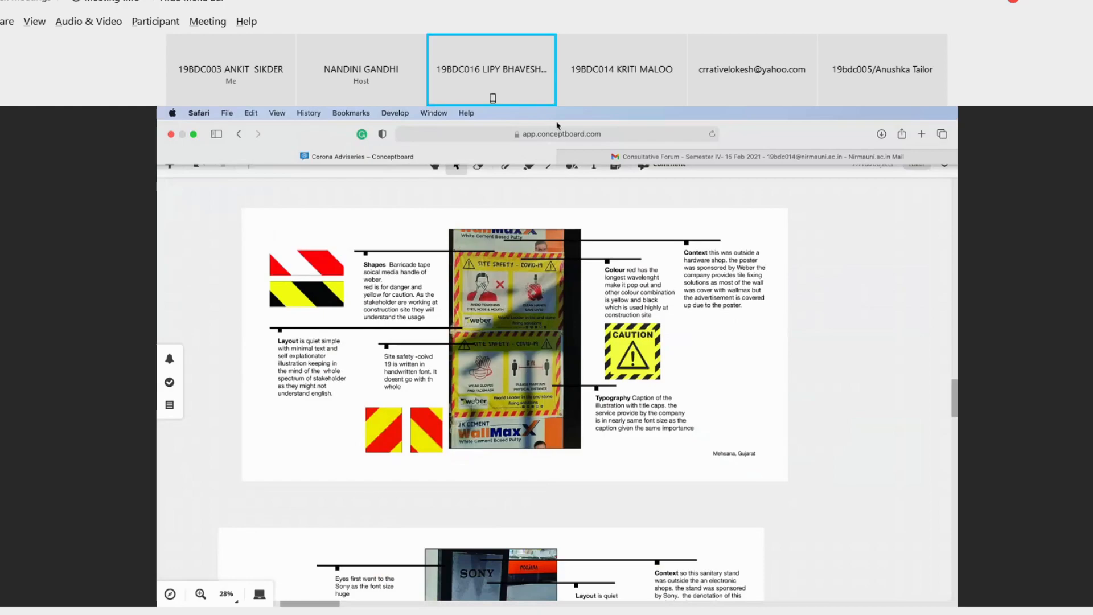
mouse_move(706, 130)
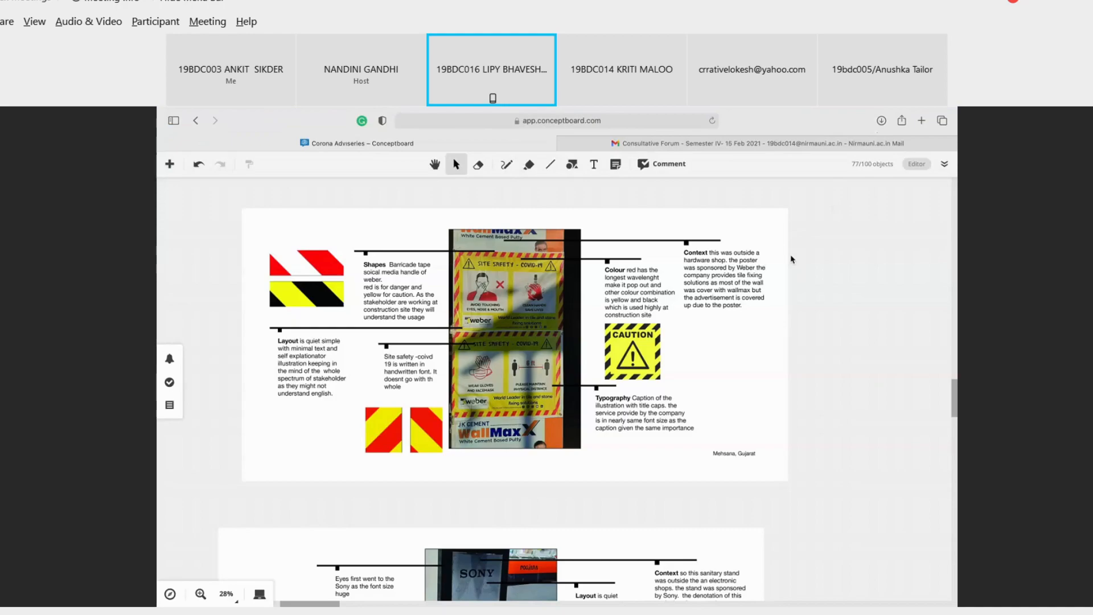
mouse_move(812, 332)
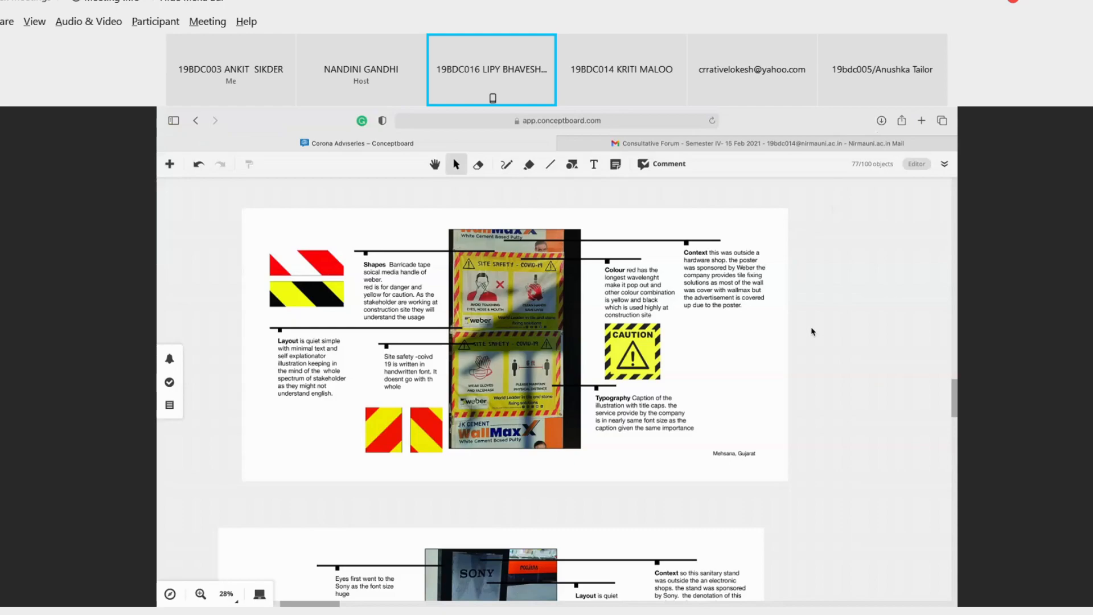
mouse_move(824, 358)
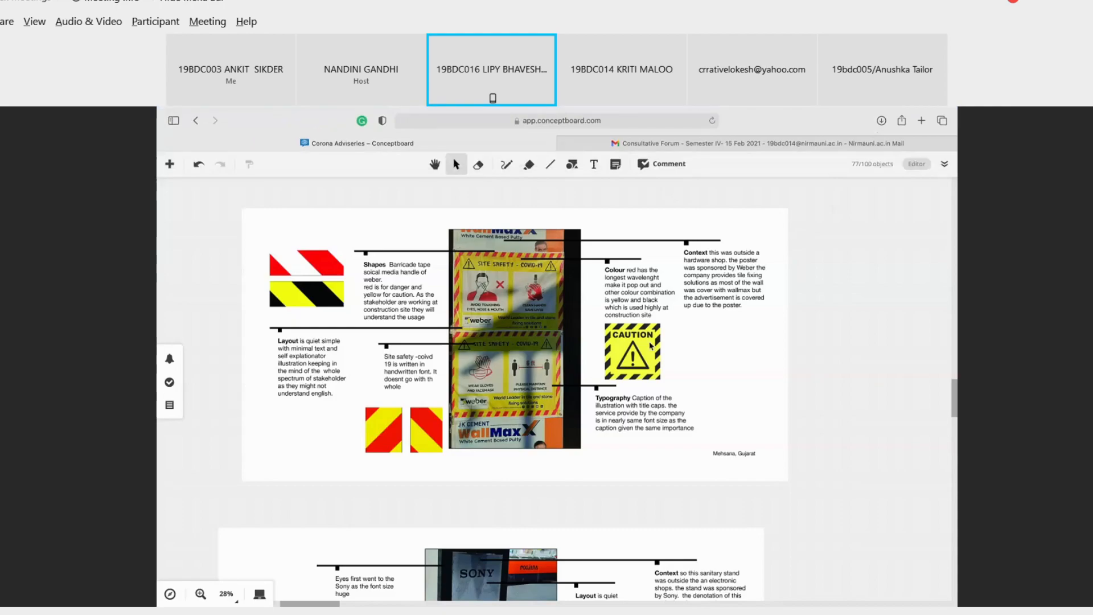
scroll("down", 3)
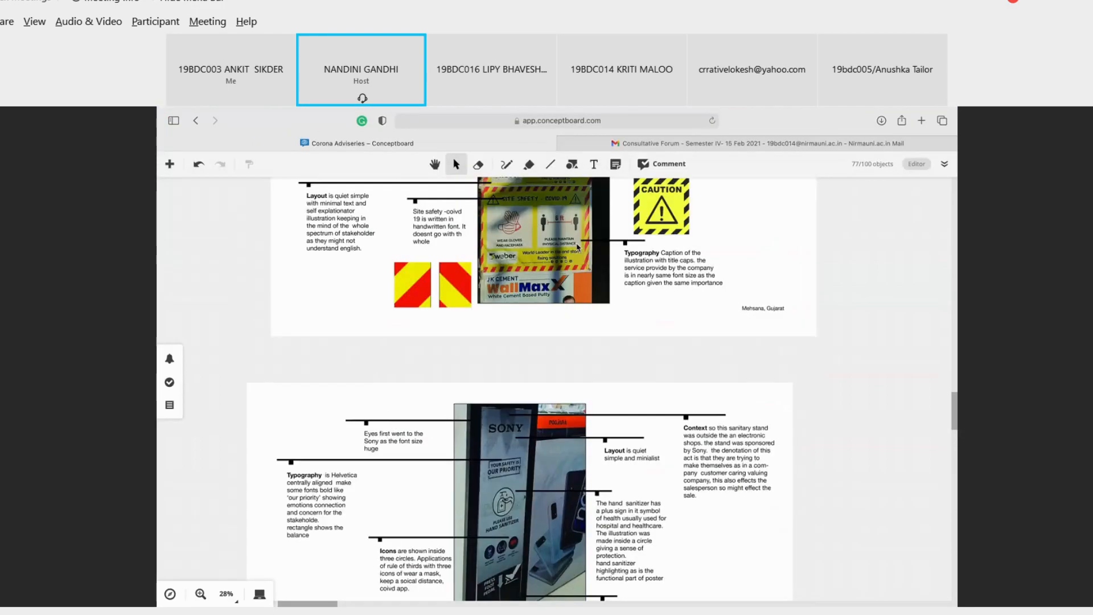
scroll("up", 3)
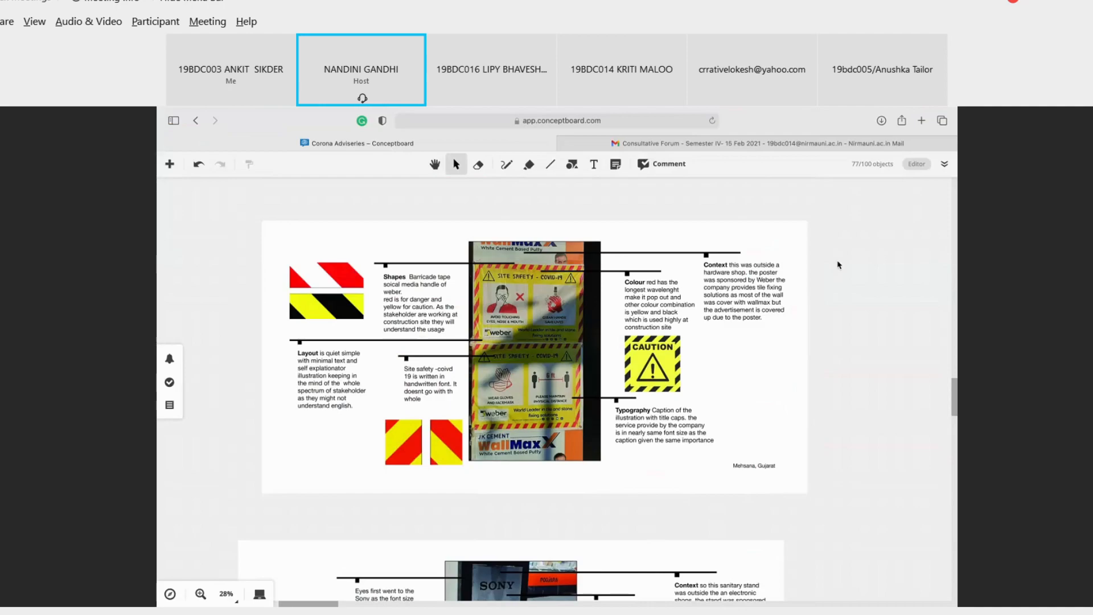
mouse_move(915, 110)
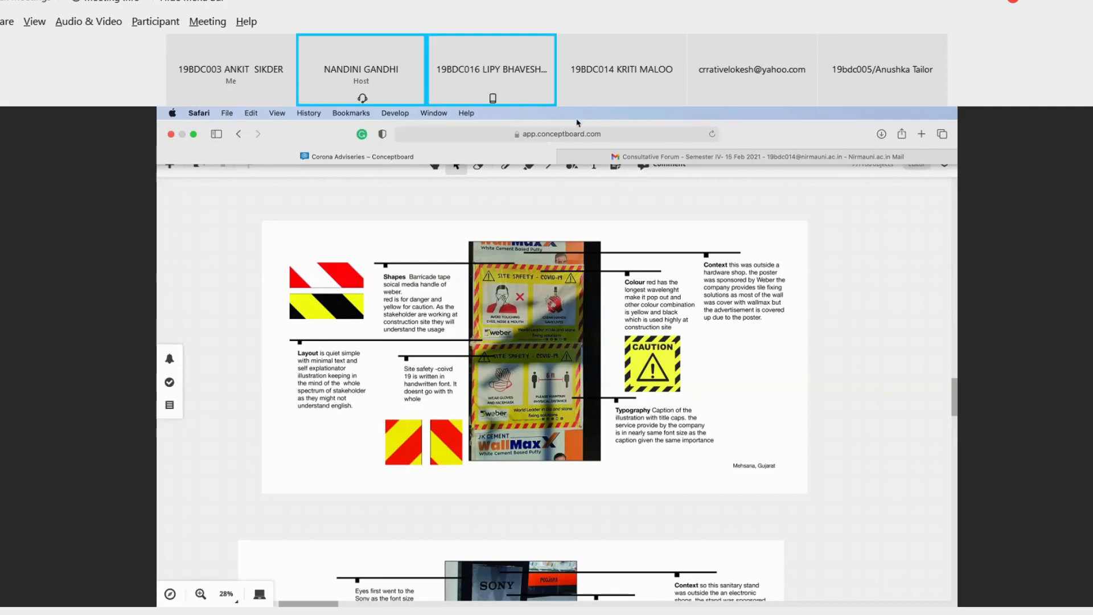
mouse_move(566, 213)
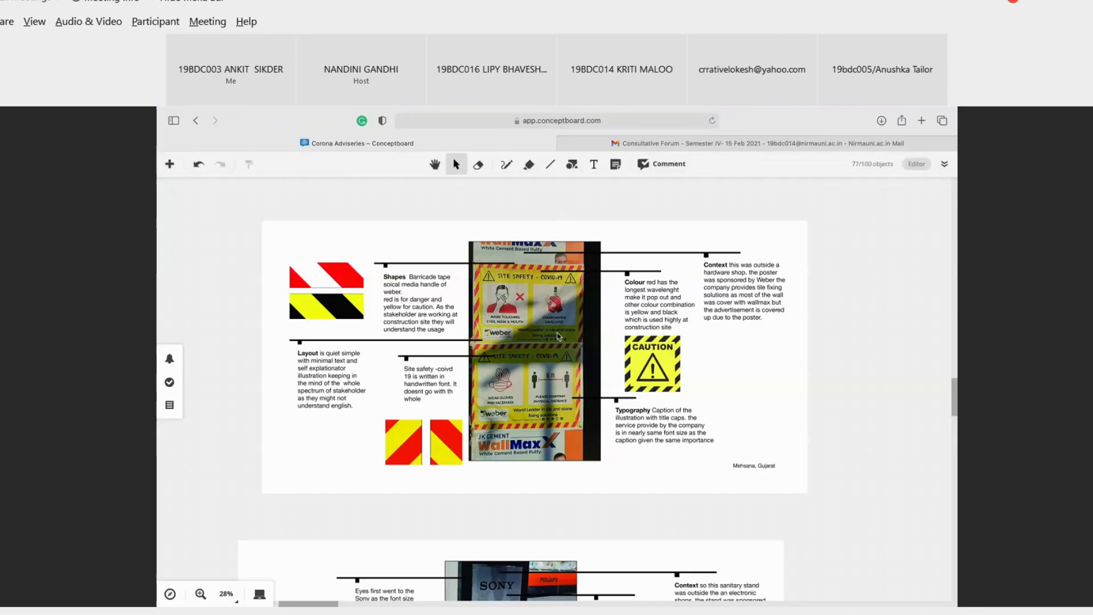
scroll("down", 3)
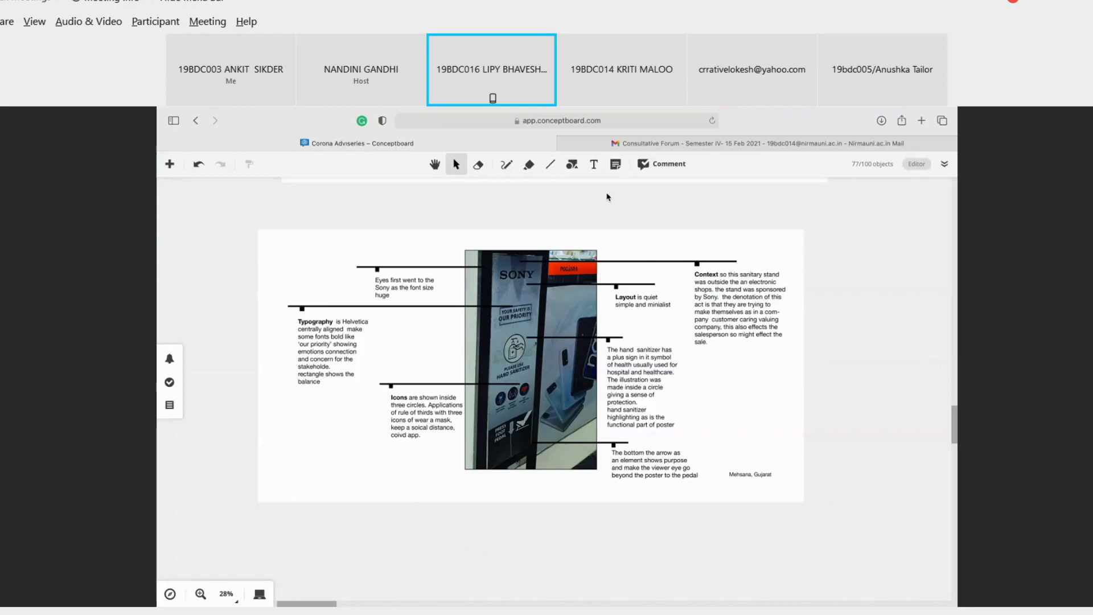
mouse_move(735, 197)
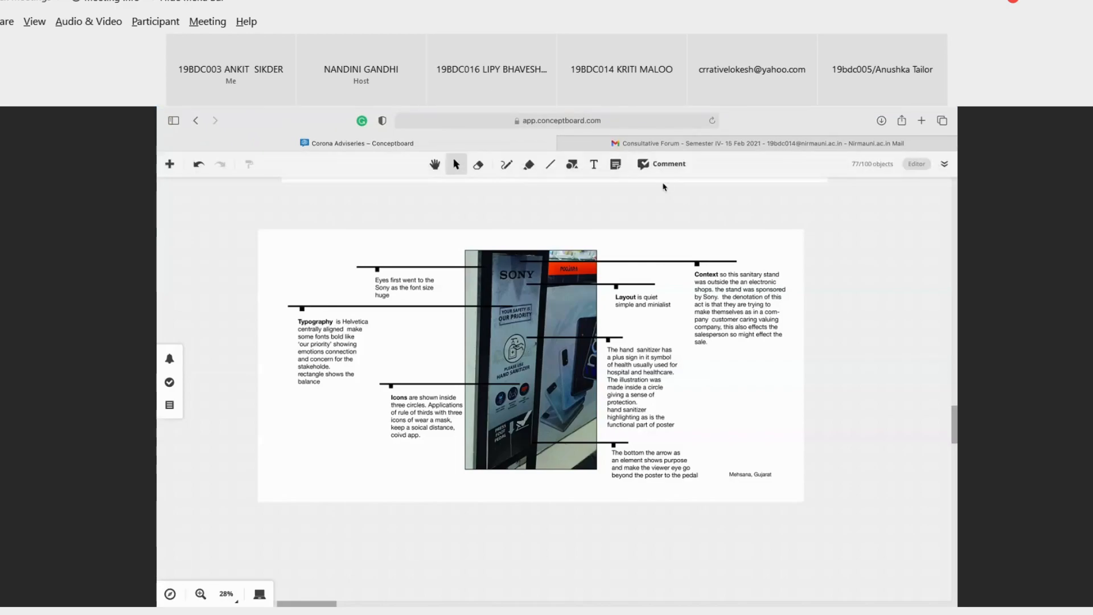
left_click(492, 70)
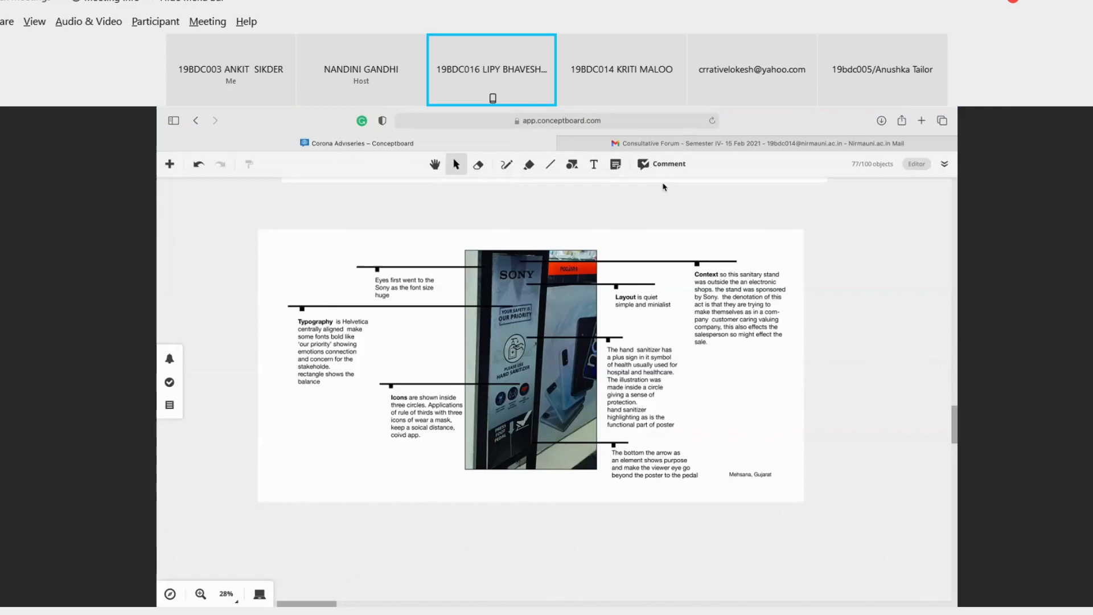
mouse_move(656, 225)
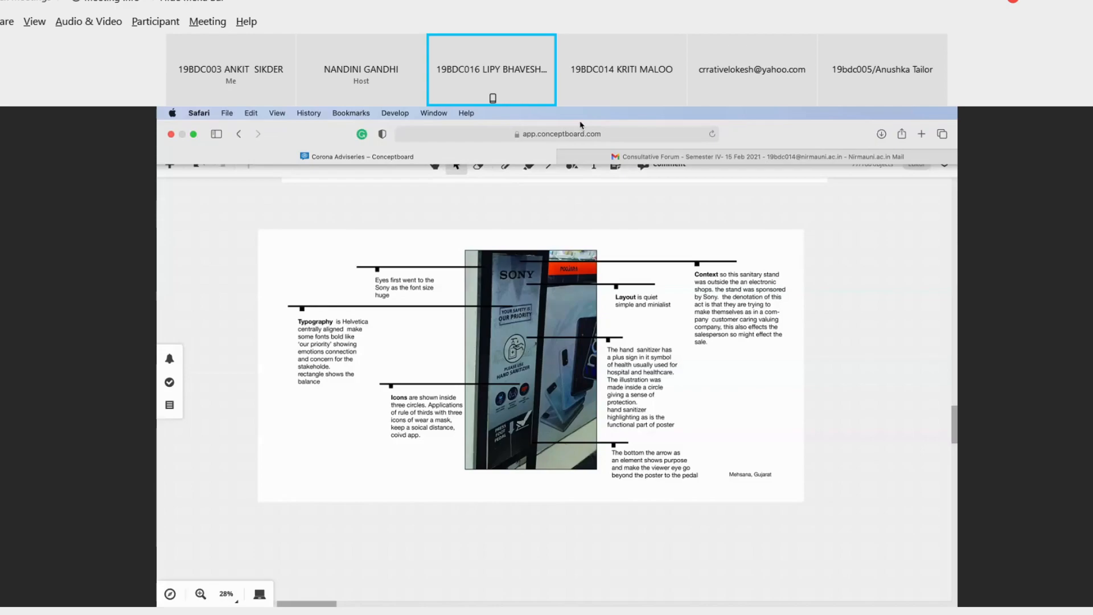
left_click(491, 70)
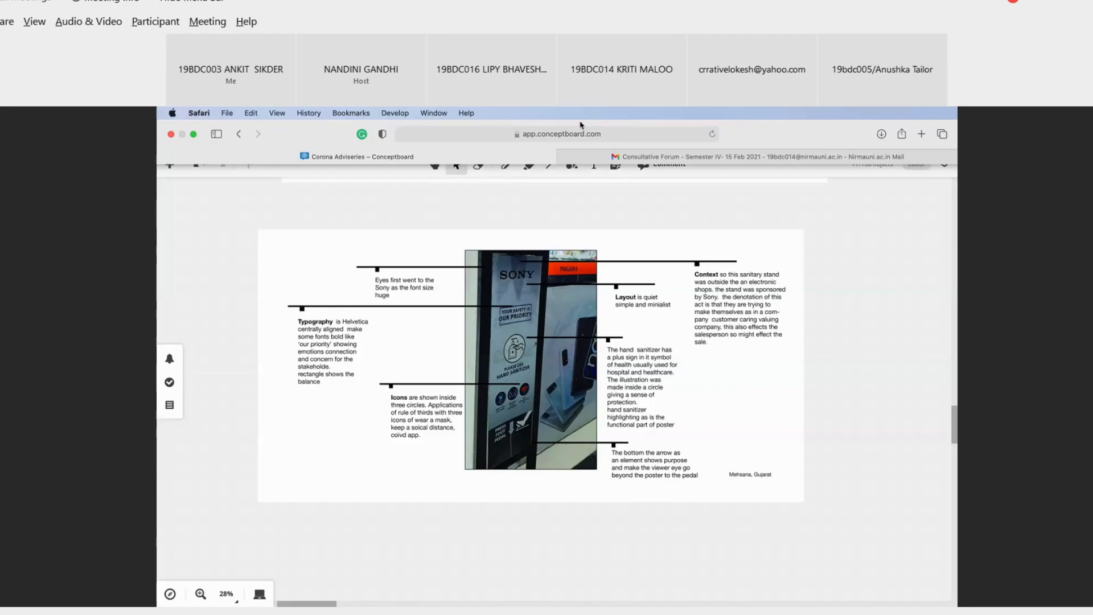
left_click(491, 70)
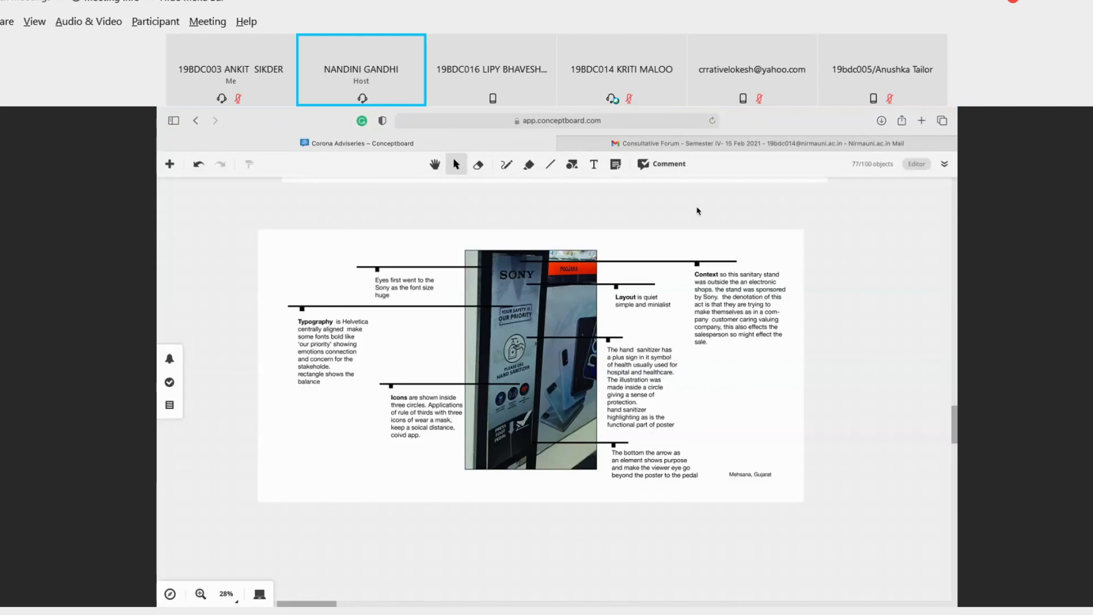
mouse_move(757, 236)
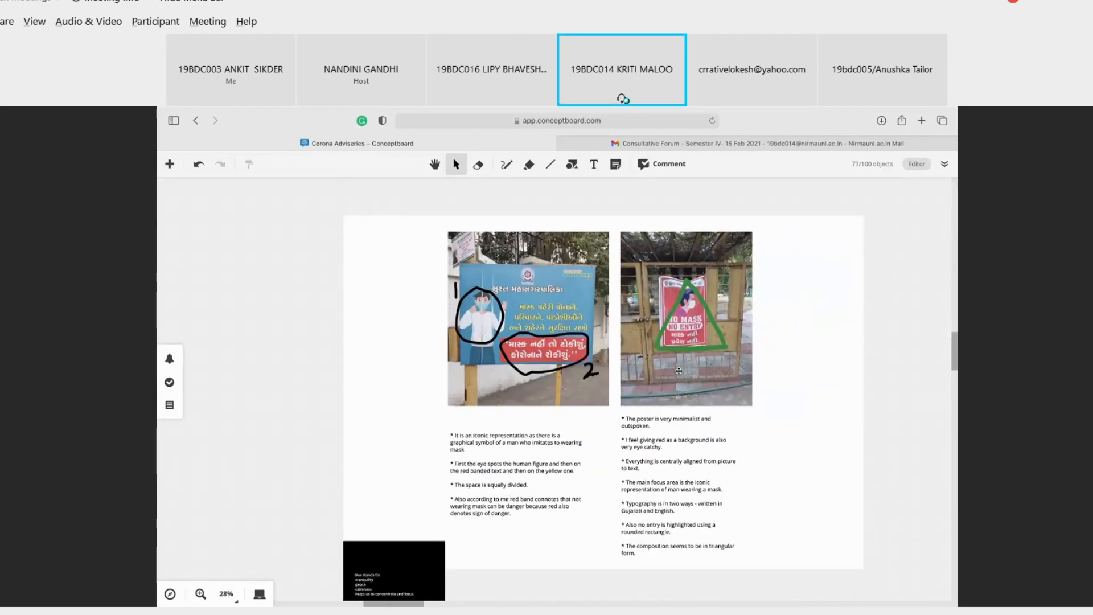
mouse_move(624, 376)
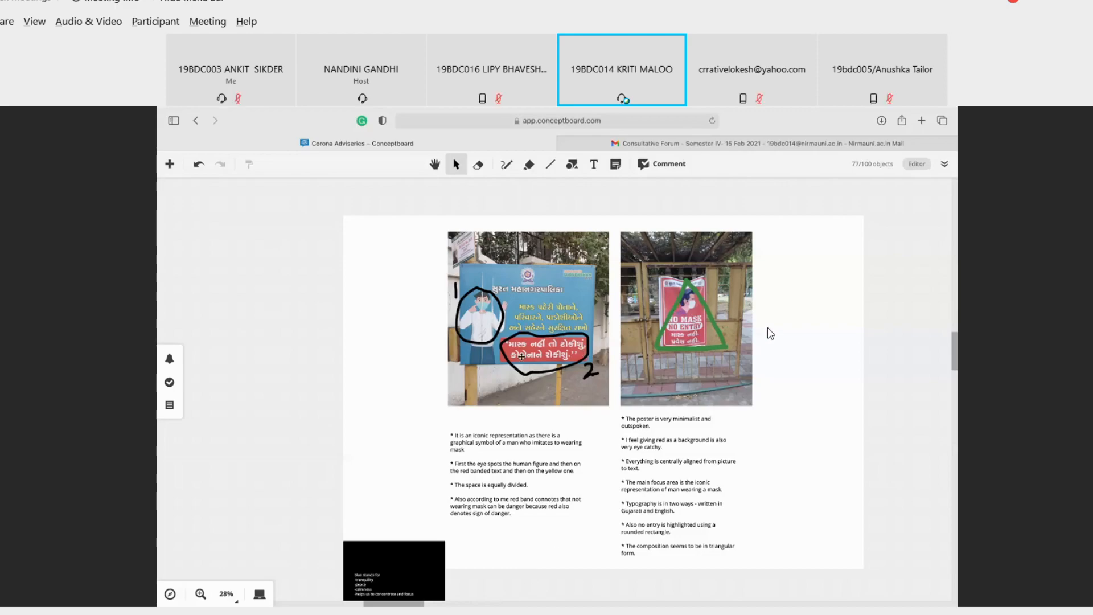
left_click(361, 70)
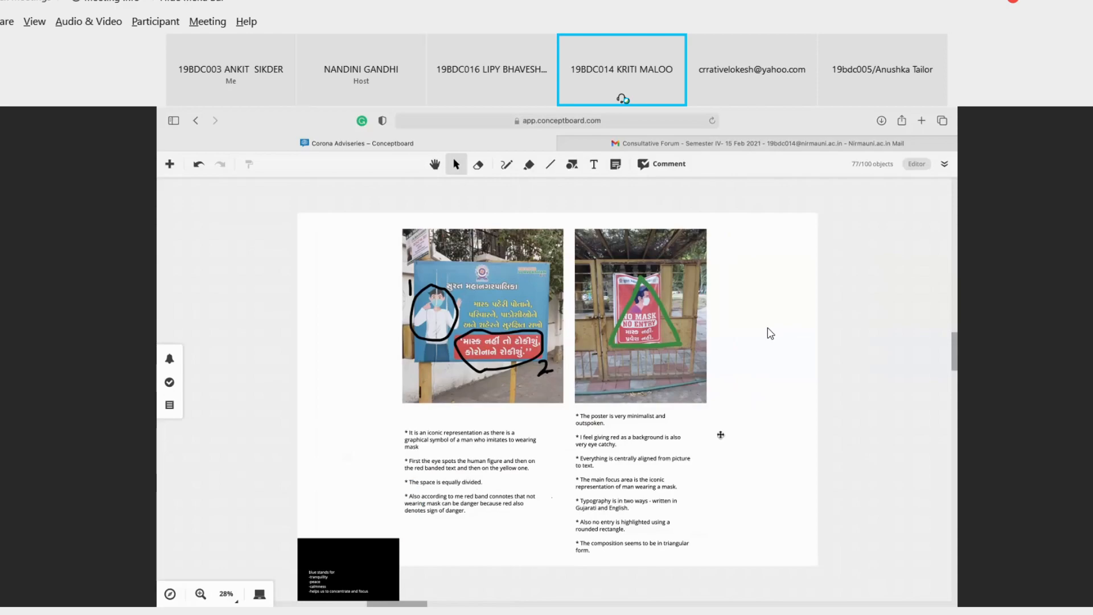
mouse_move(686, 361)
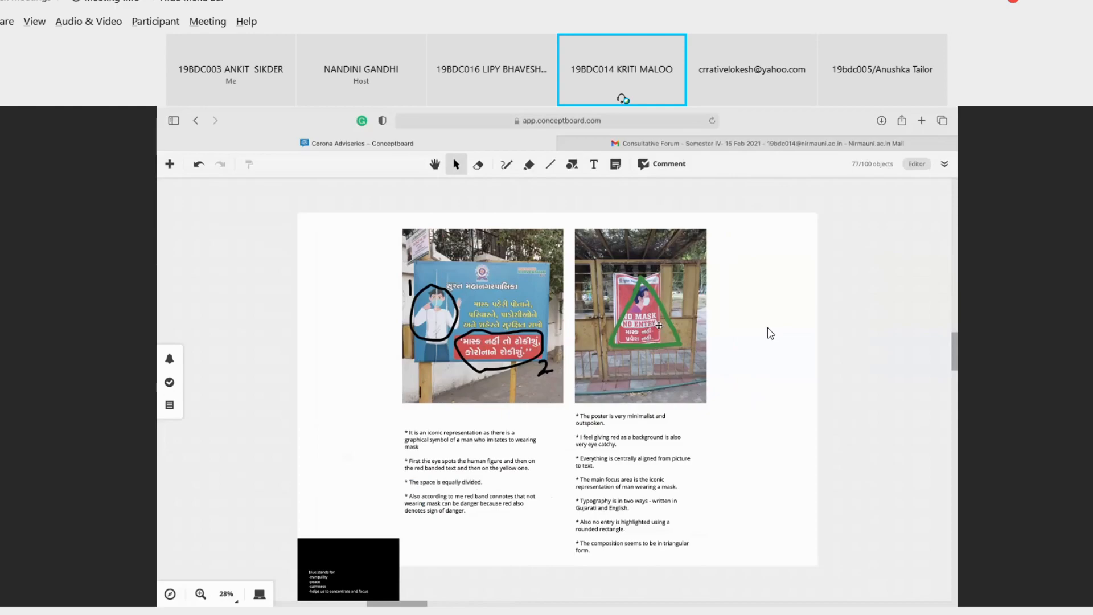
mouse_move(649, 353)
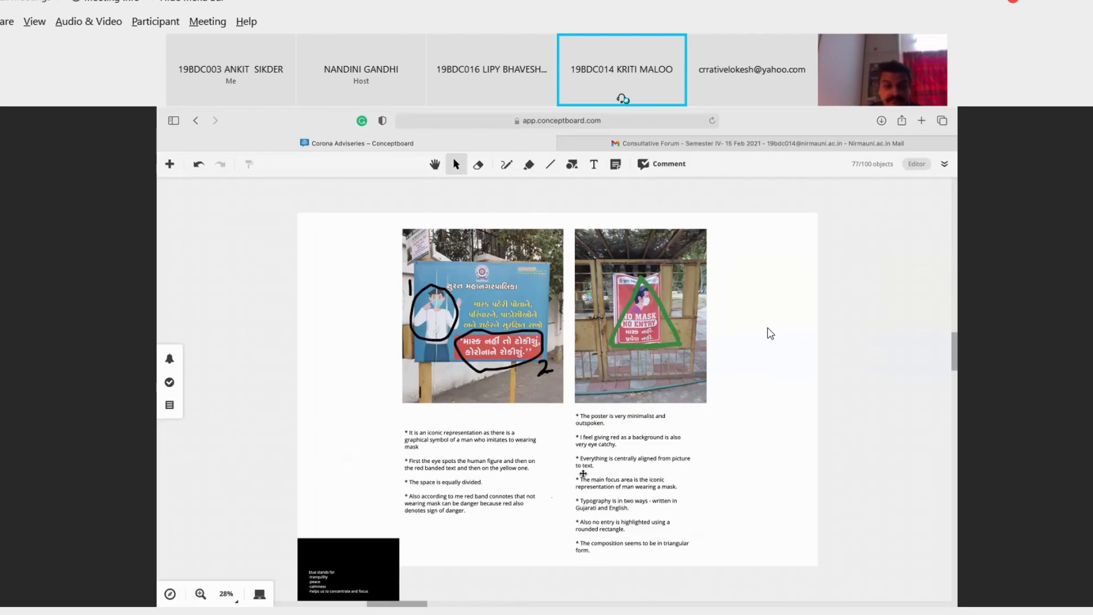
mouse_move(649, 411)
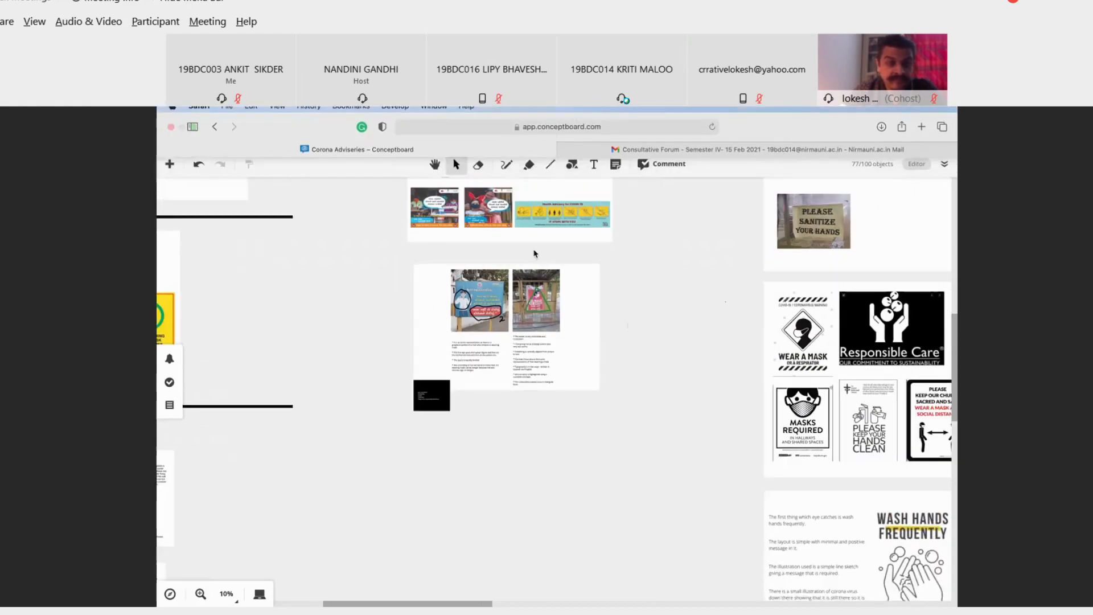
End the Conceptboard screen share, returning the meeting to the participant gallery
left_click(361, 69)
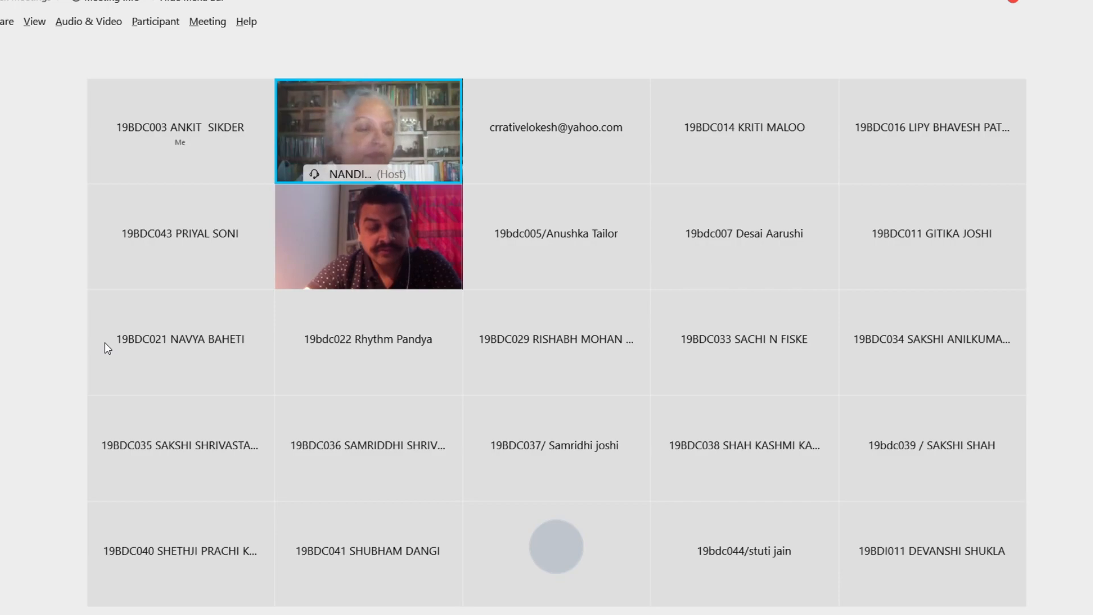
left_click(556, 126)
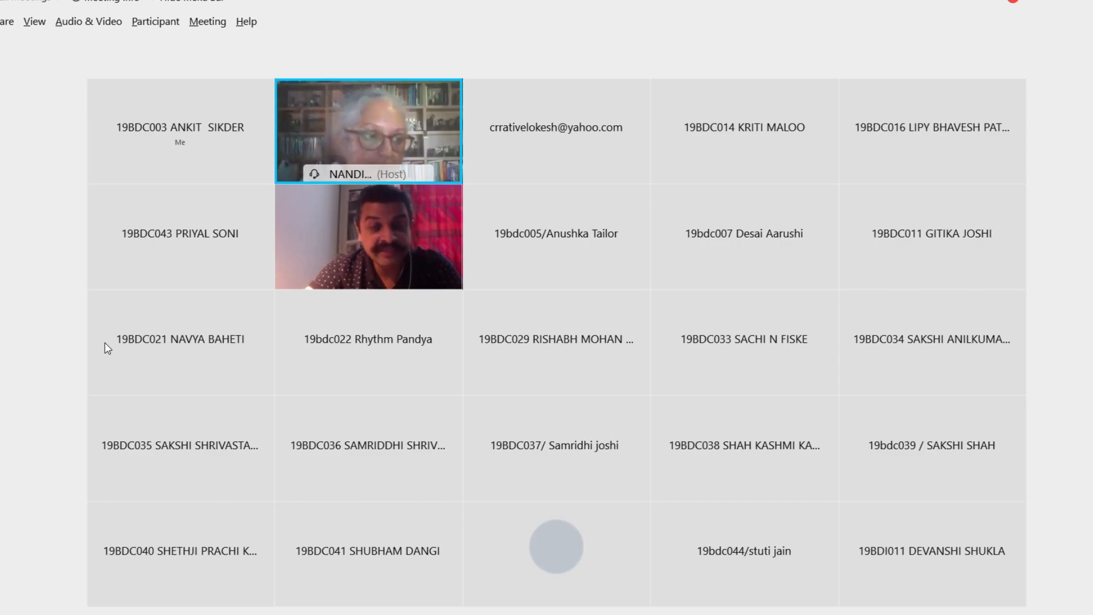
left_click(556, 126)
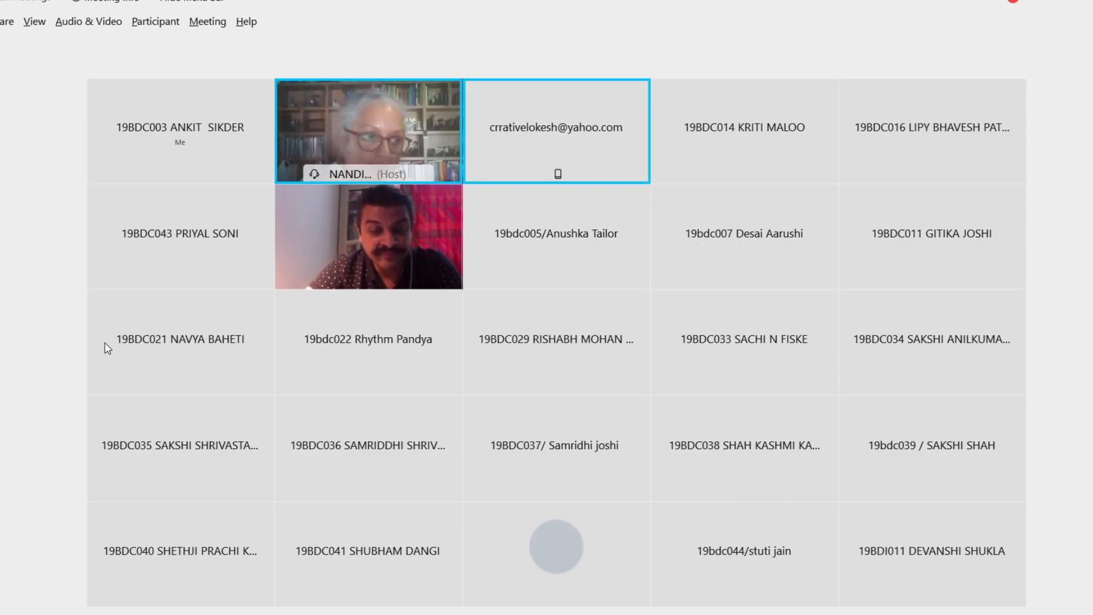